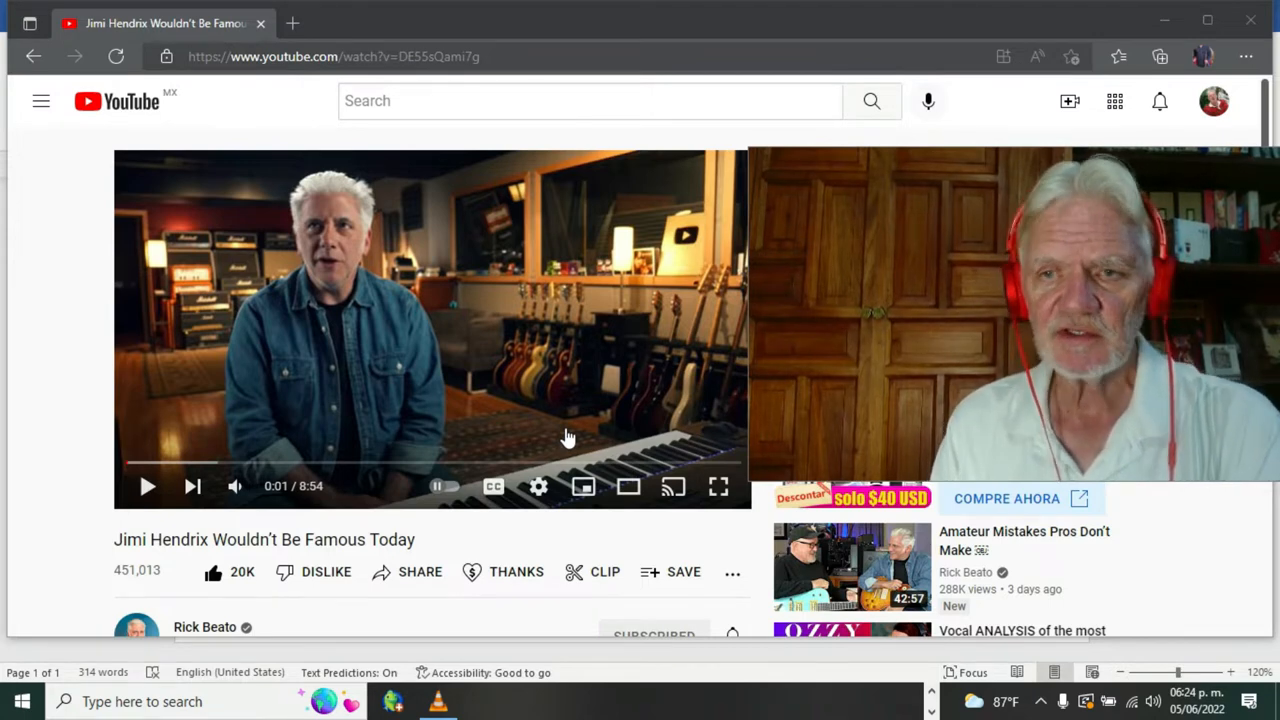
mouse_move(147, 486)
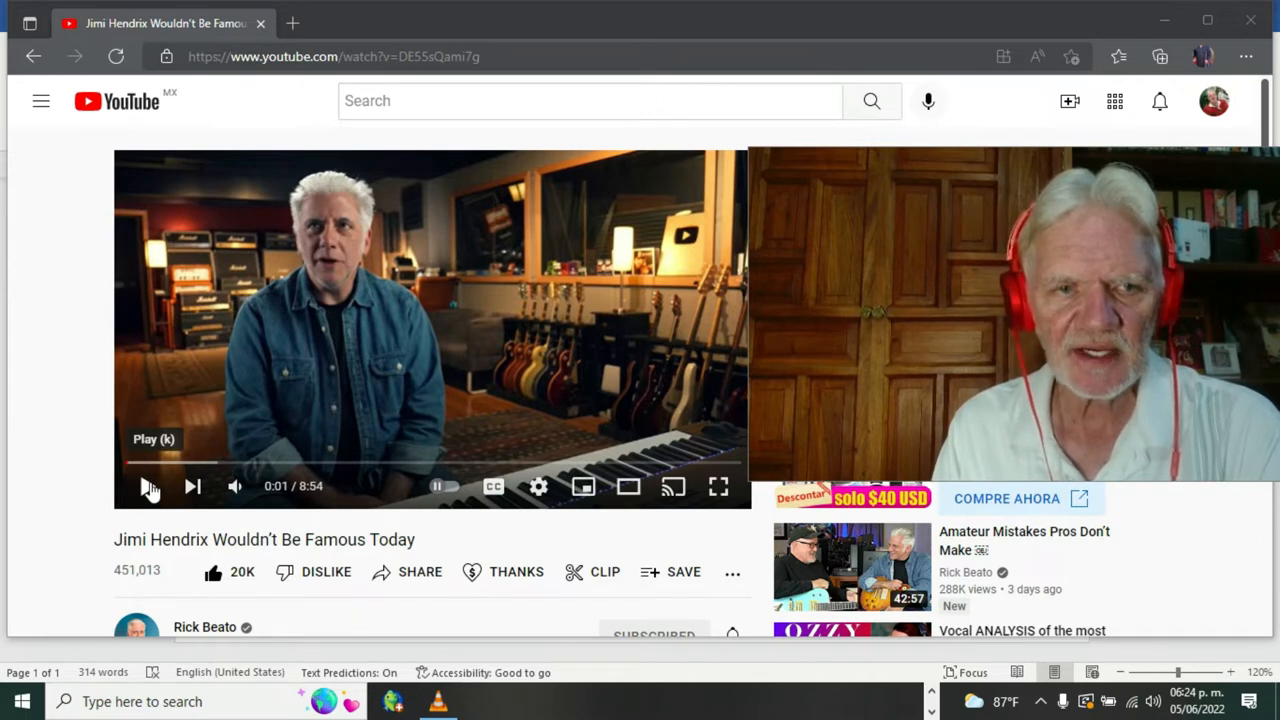
Play the Jimi Hendrix 'Wouldn't Be Famous Today' video on YouTube past one minute
left_click(147, 486)
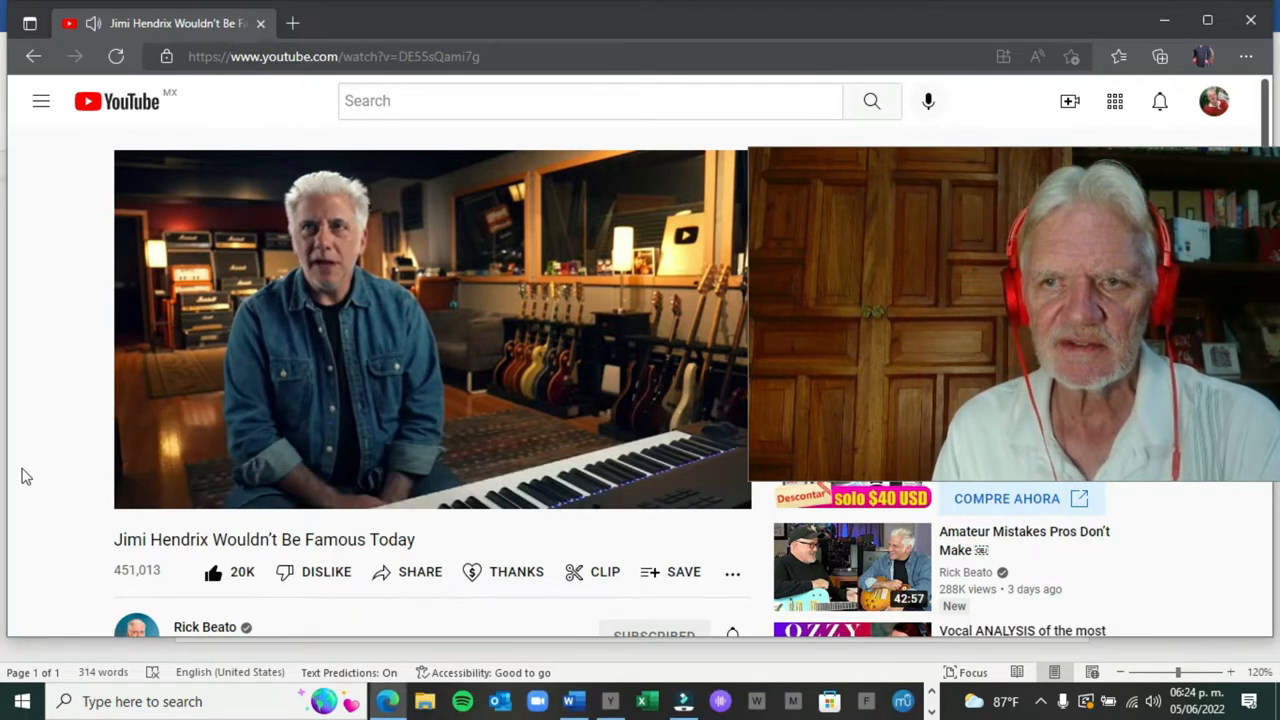
left_click(430, 330)
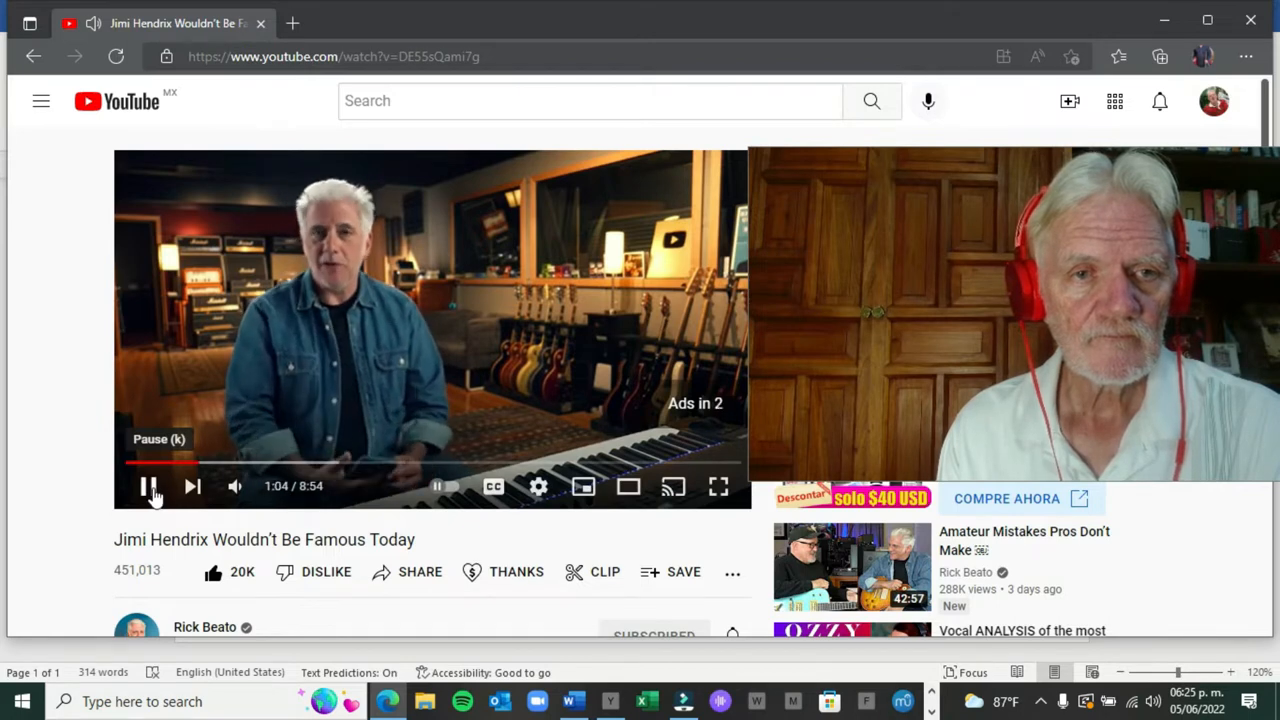
Pause the Hendrix video on YouTube
left_click(147, 486)
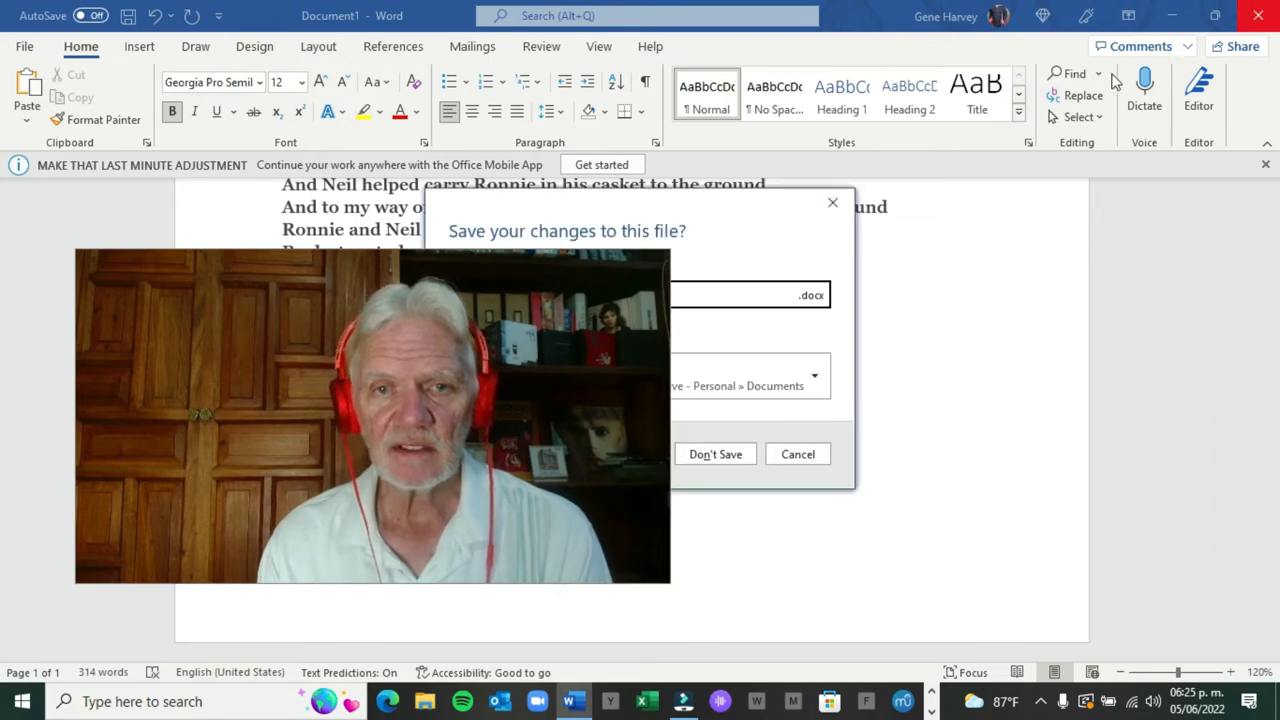
mouse_move(775, 357)
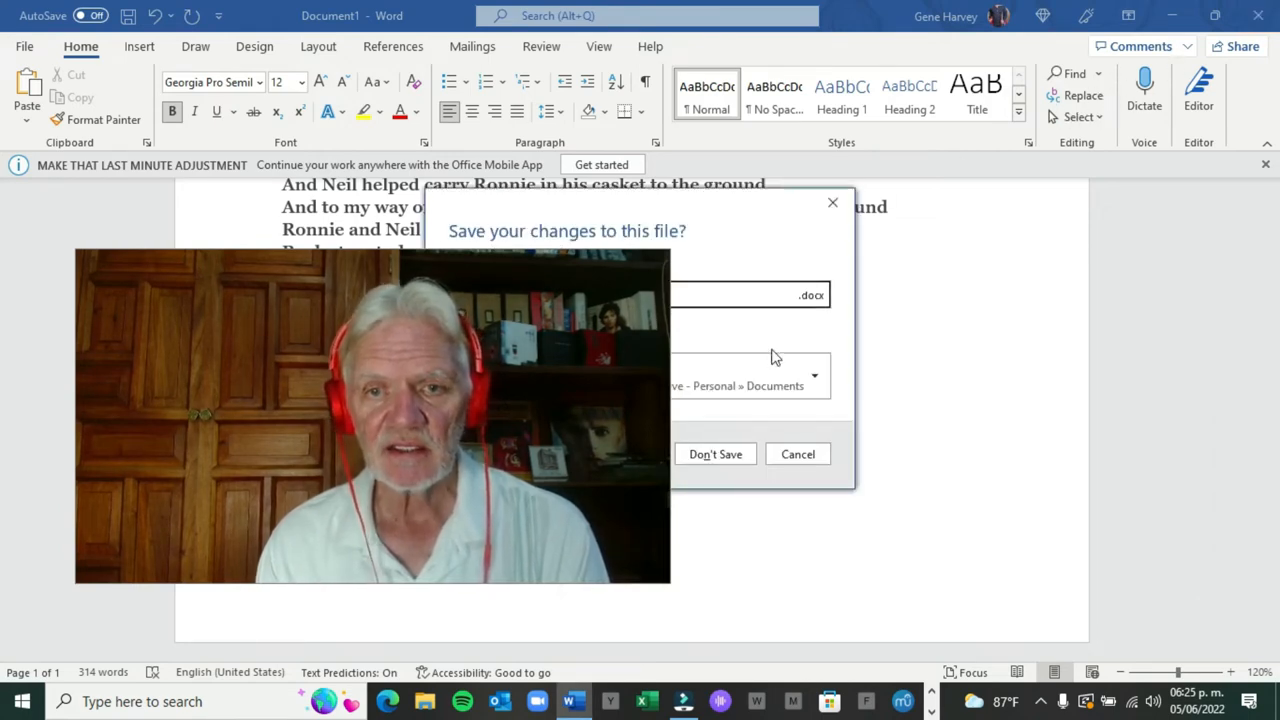
Close the Word lyrics document without saving its changes
left_click(715, 453)
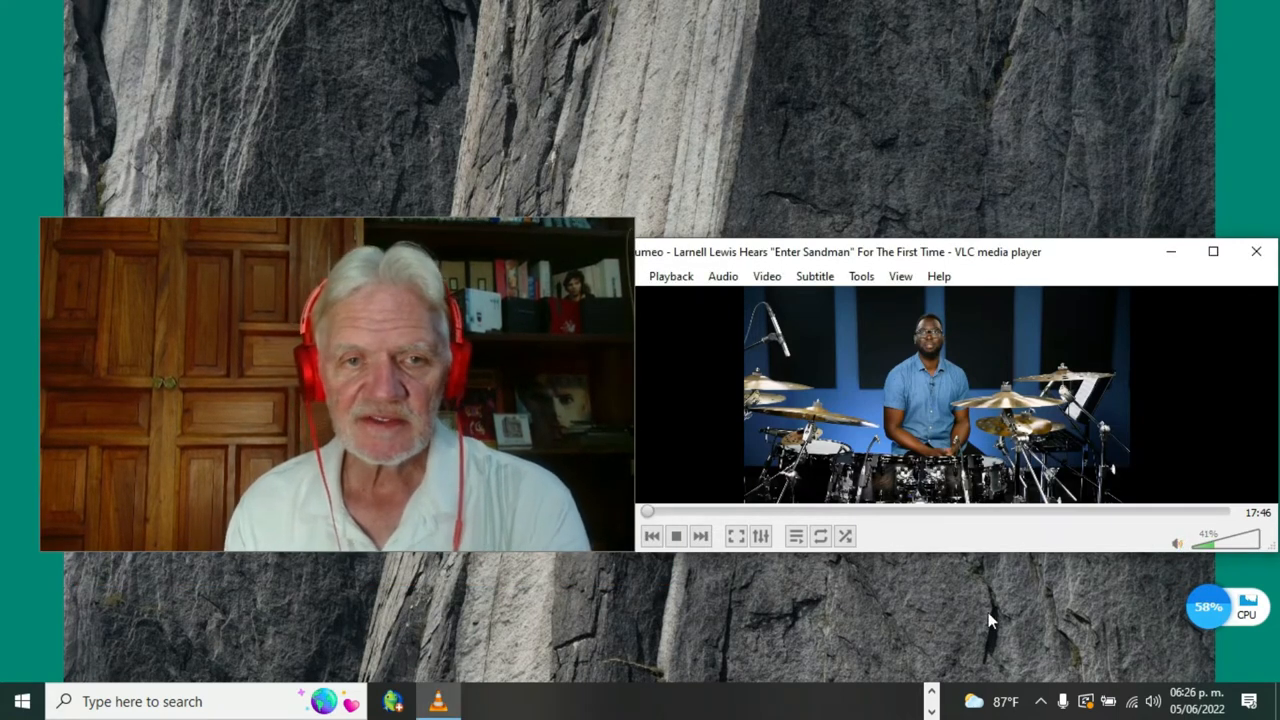
mouse_move(955, 583)
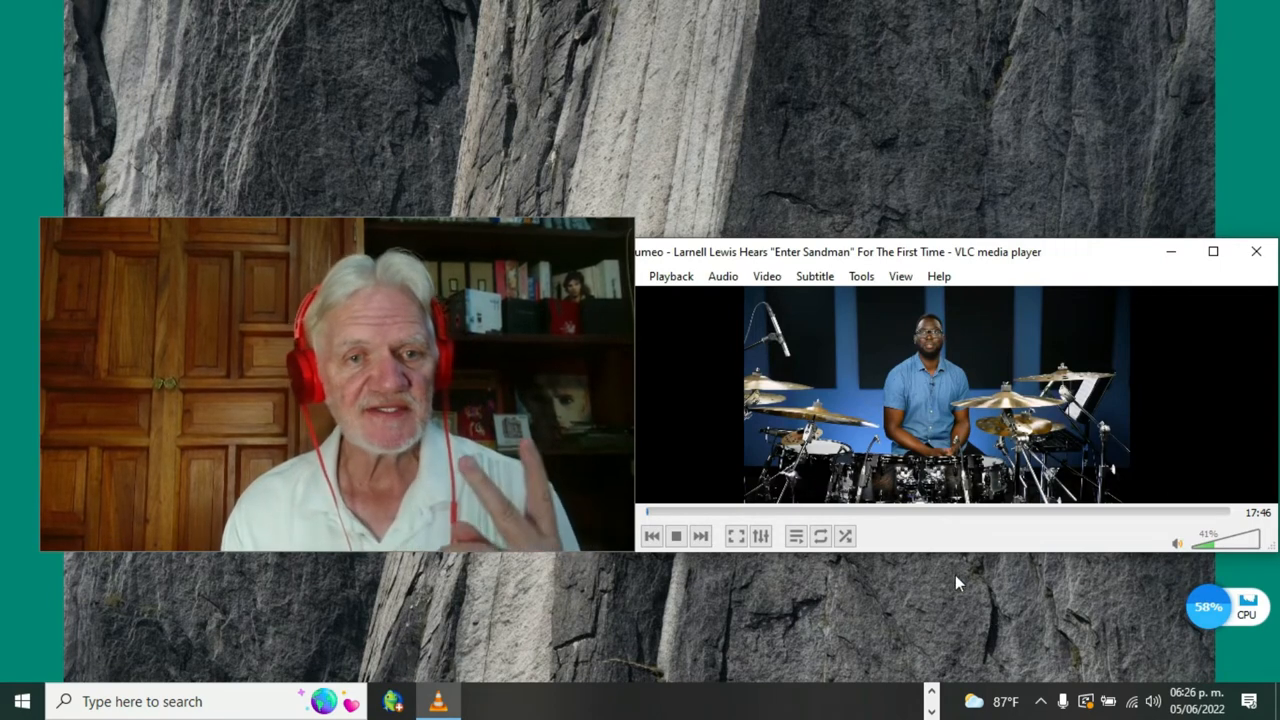
mouse_move(976, 557)
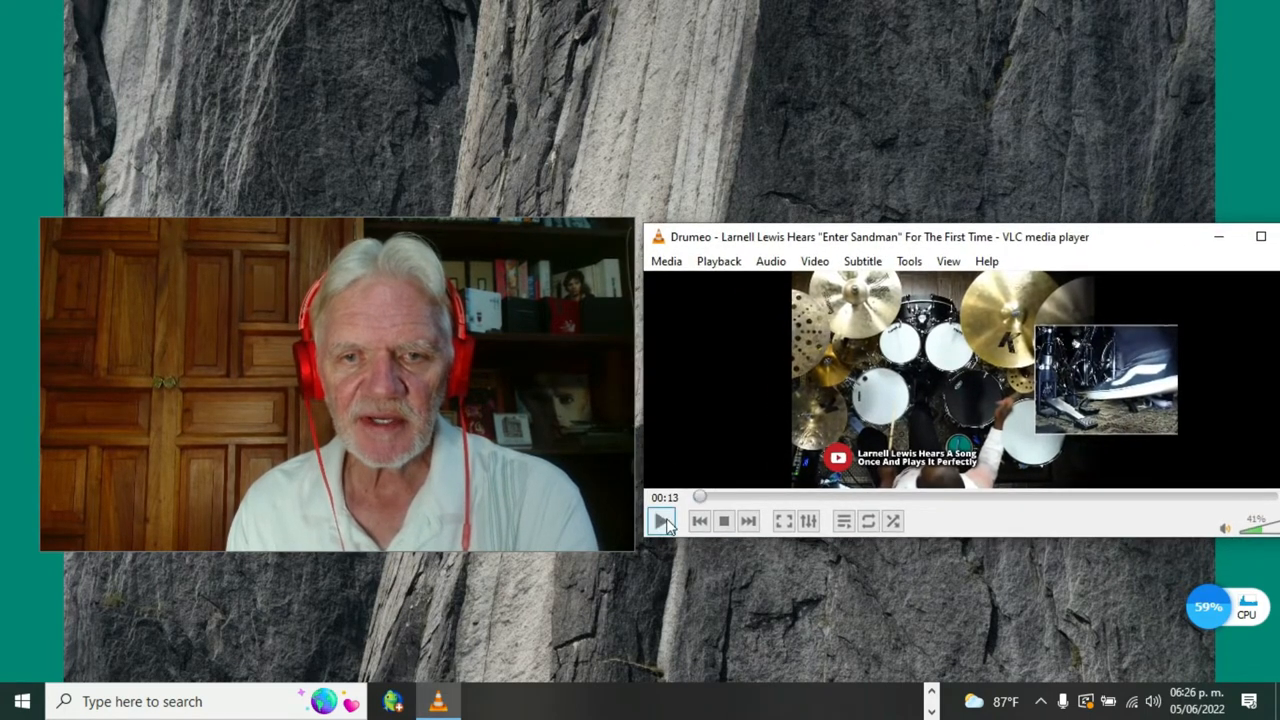
mouse_move(660, 520)
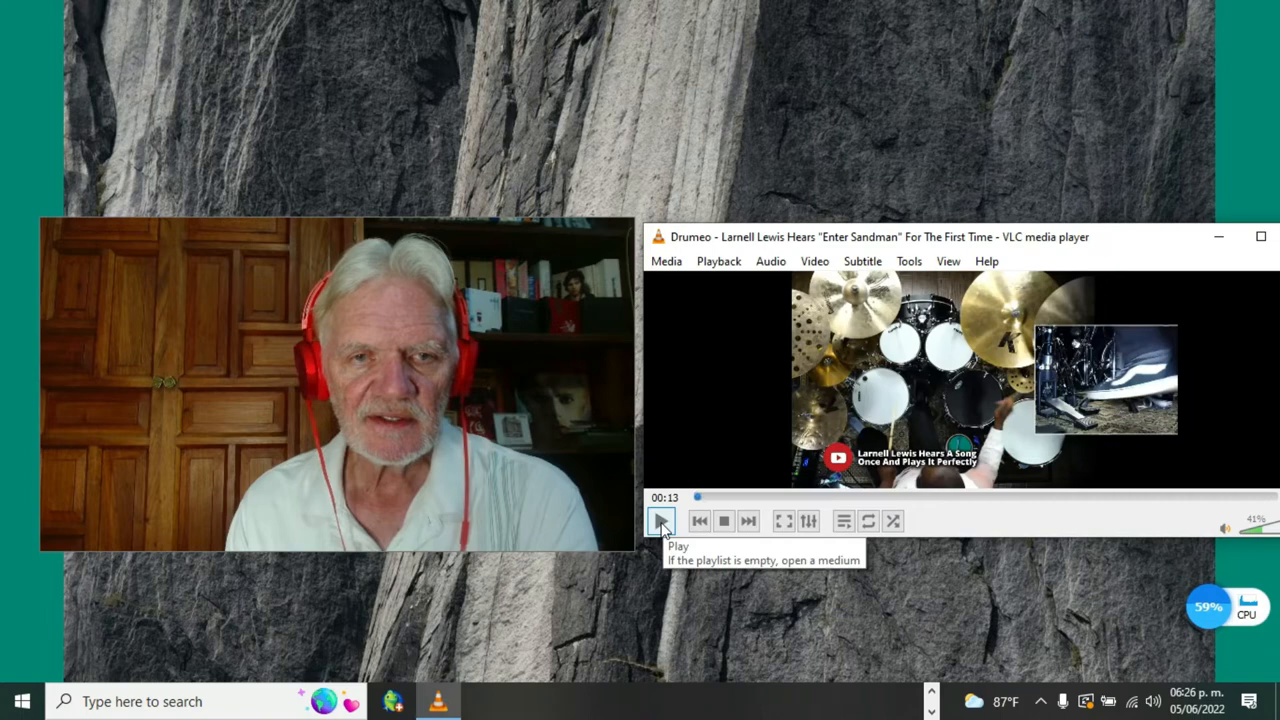
left_click(660, 520)
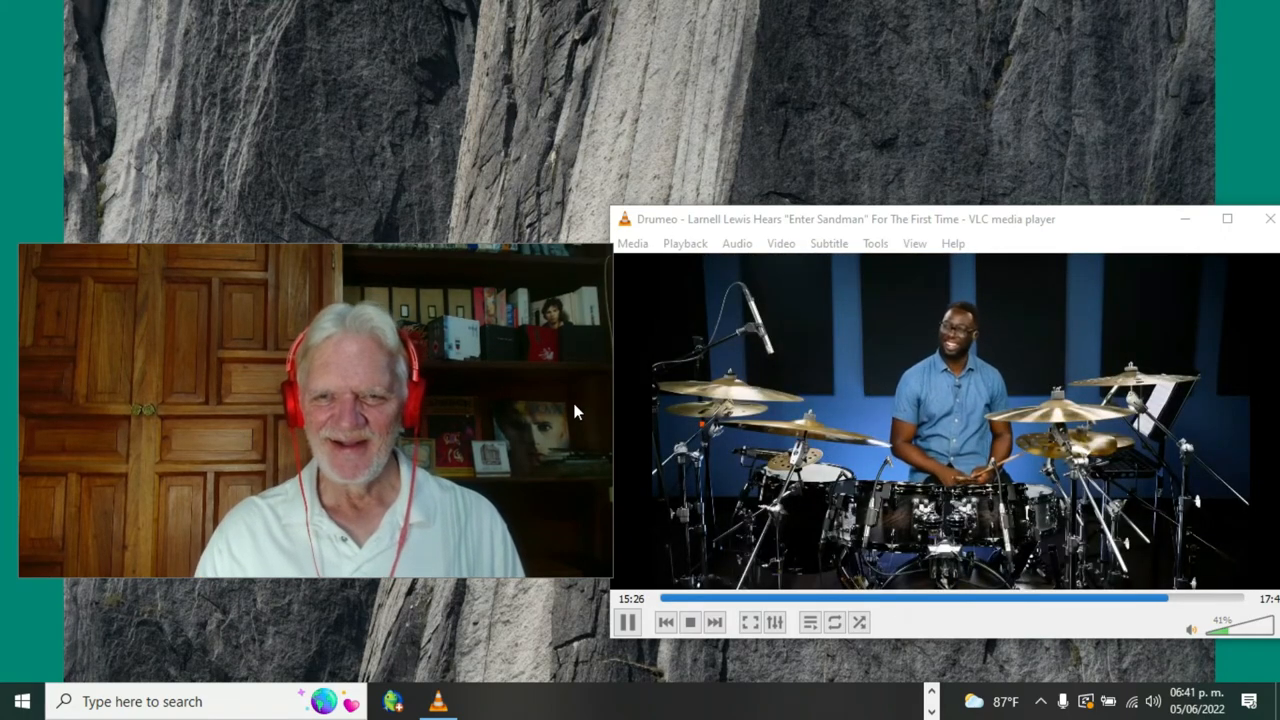
Resume the Larnell Lewis video in VLC and pause it at 15:48
left_click(628, 621)
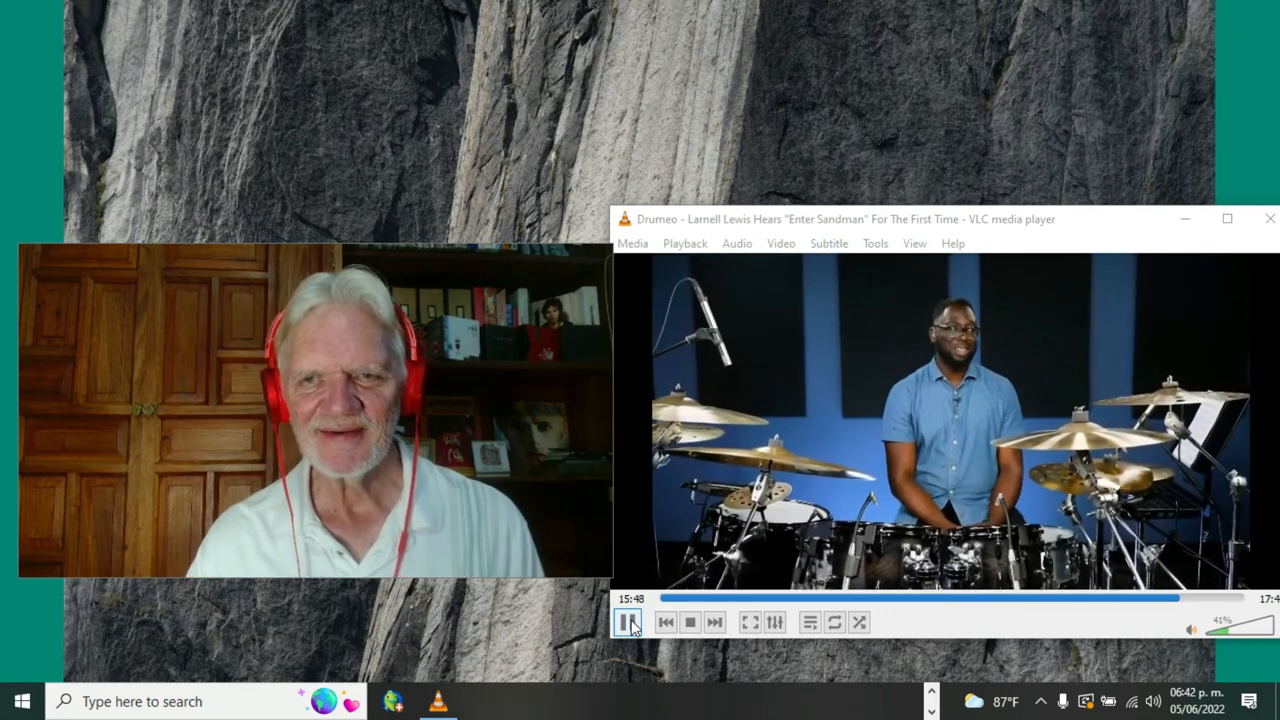
left_click(629, 621)
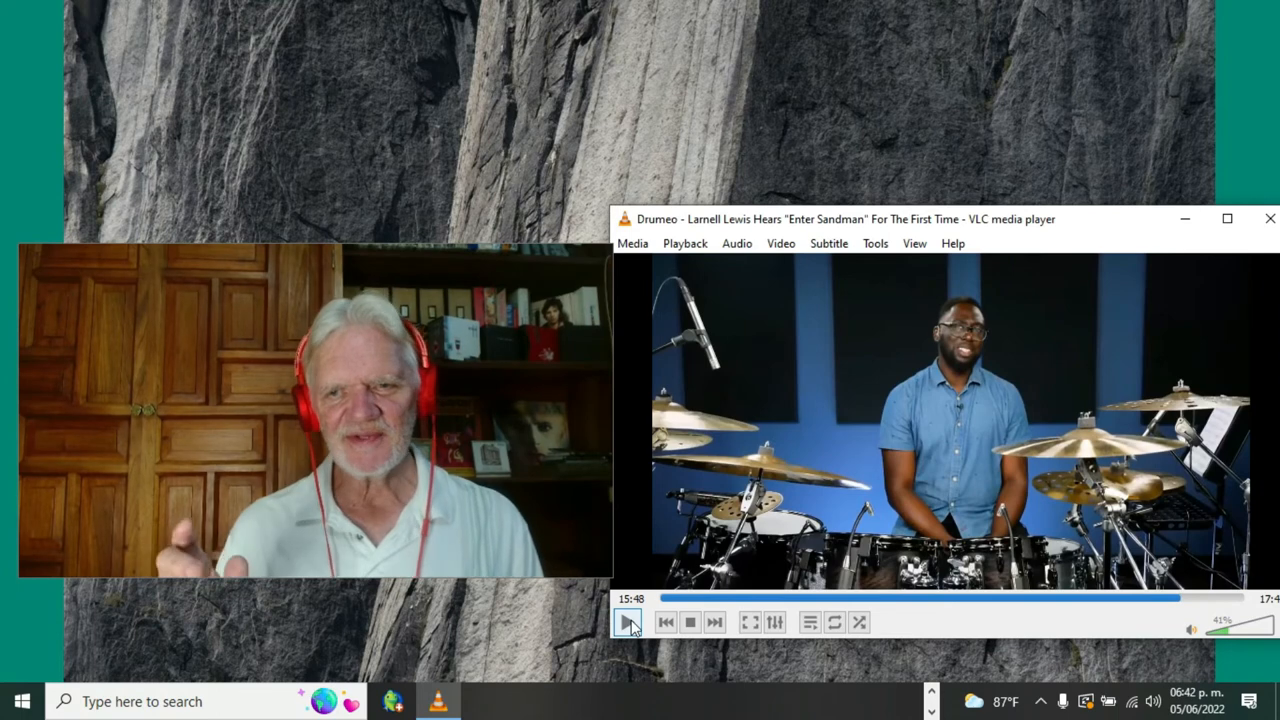